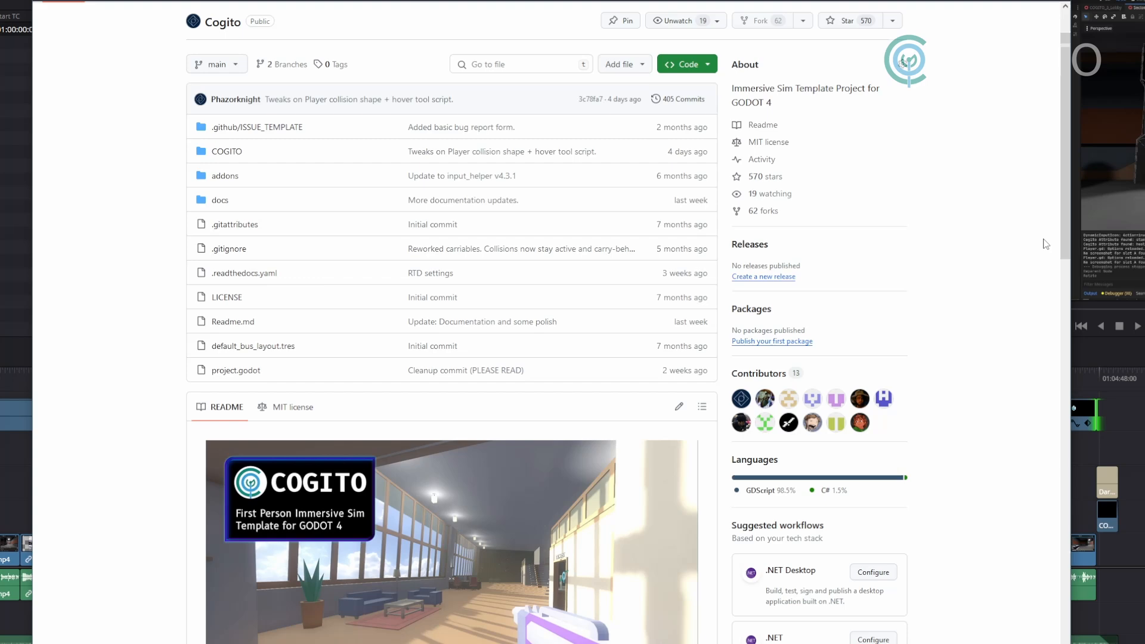
Step: Scroll through the scene tree and select PIPE_ROOM as the parent node
scroll("down", 3)
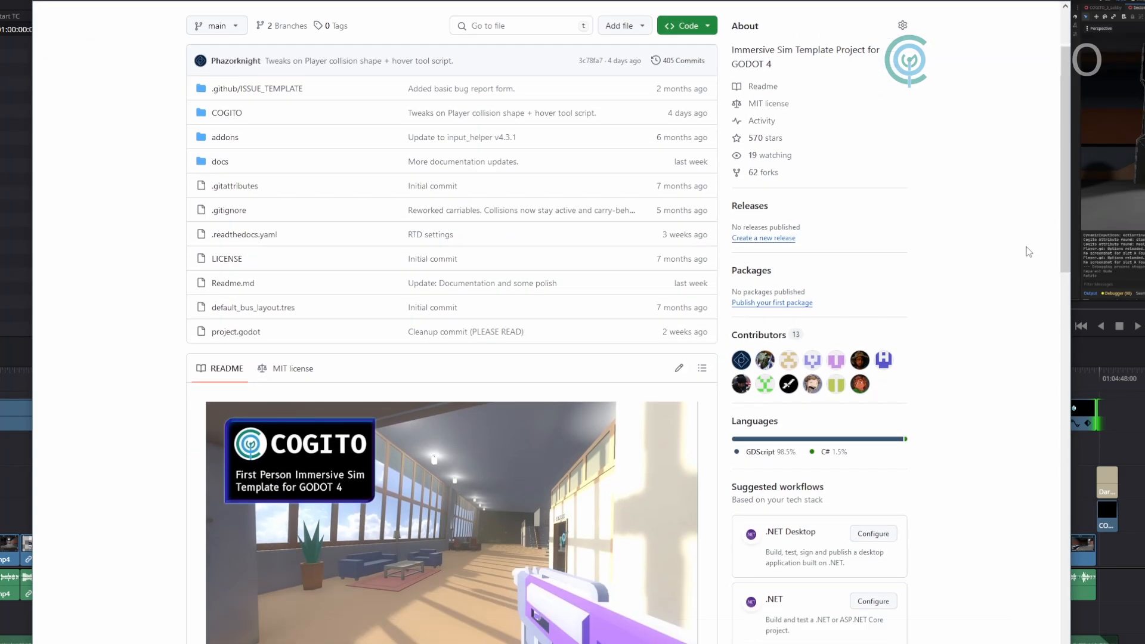
scroll("down", 3)
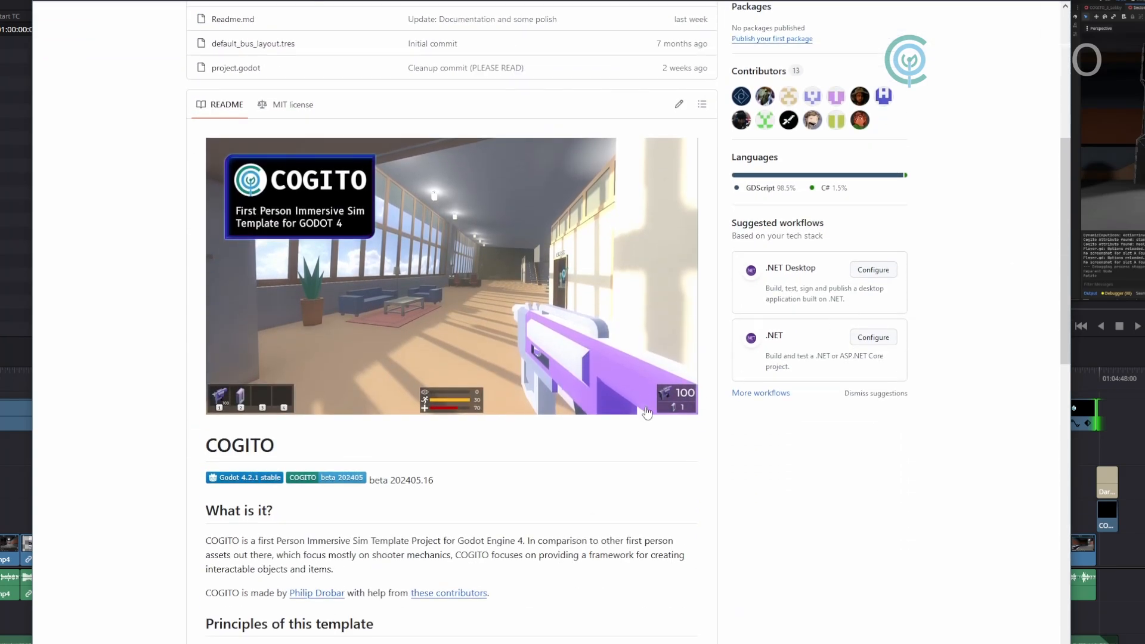
scroll("down", 3)
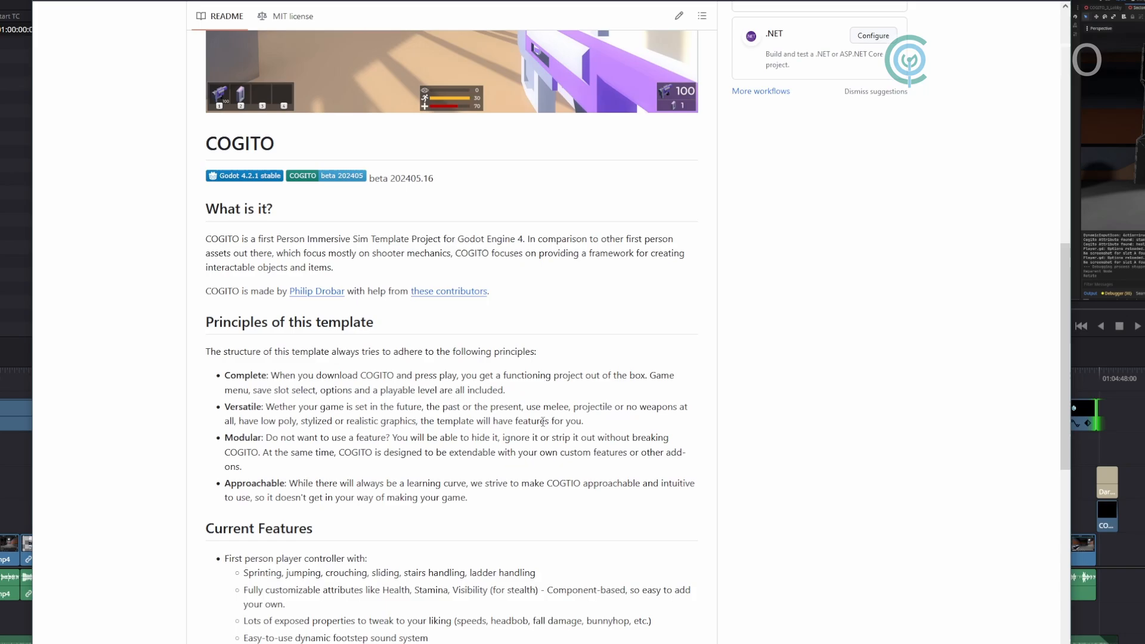
scroll("down", 3)
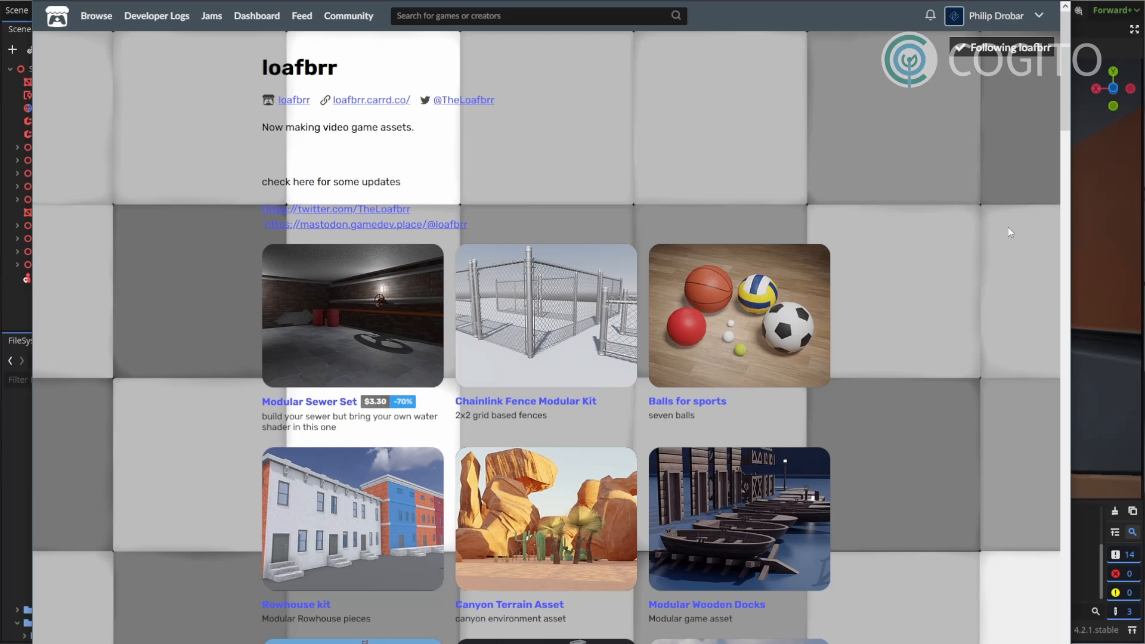
mouse_move(975, 238)
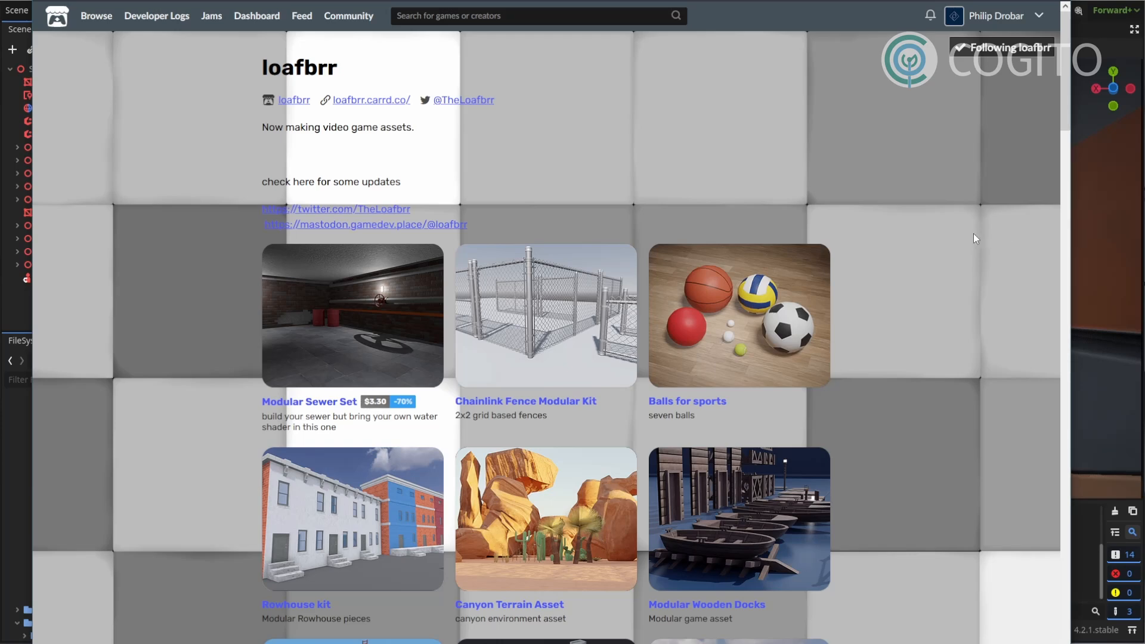
mouse_move(965, 239)
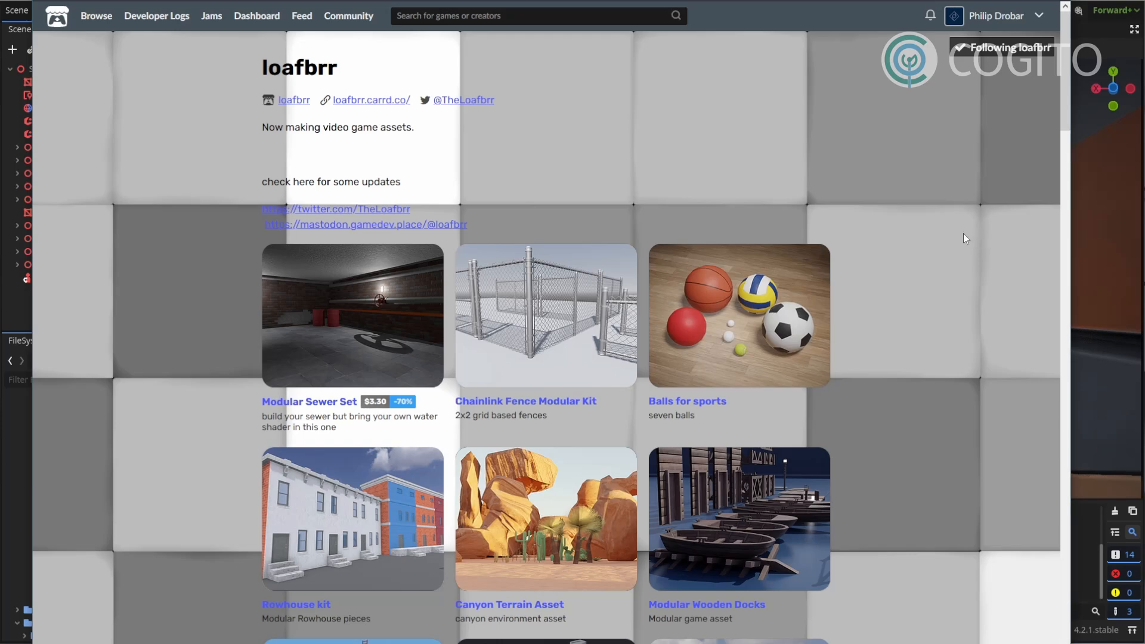
mouse_move(661, 134)
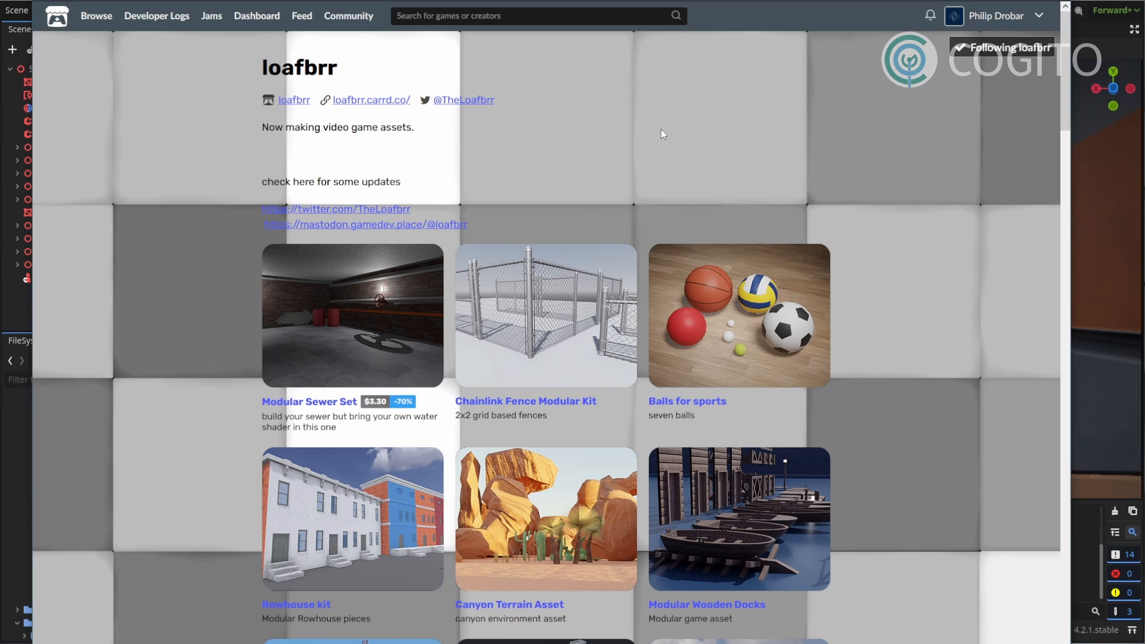
mouse_move(545, 130)
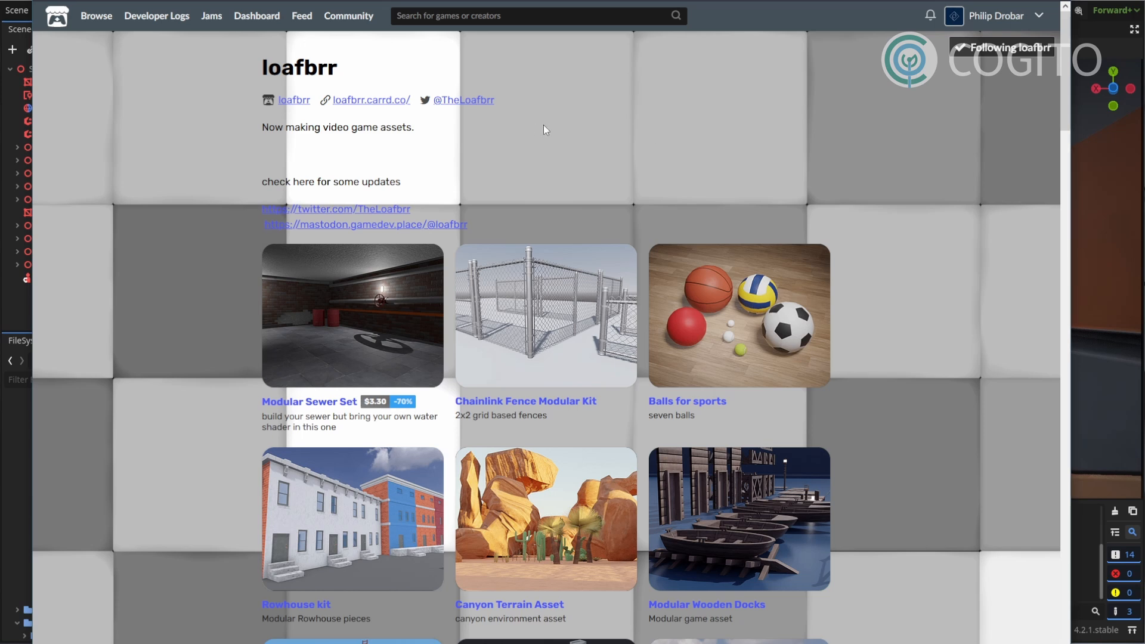
scroll("down", 3)
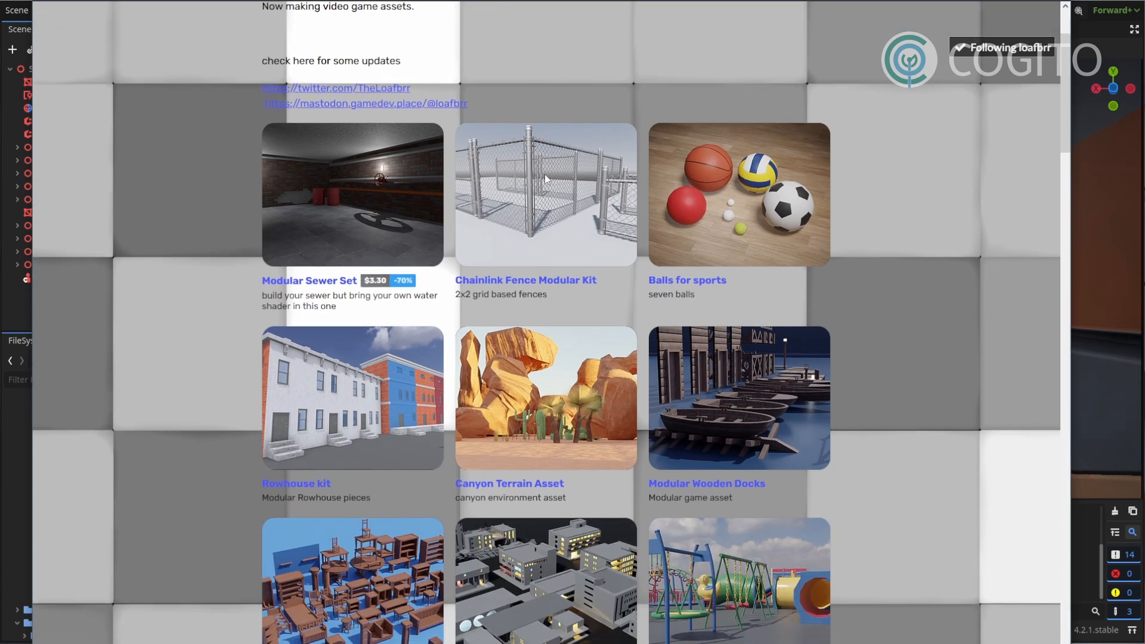
scroll("down", 3)
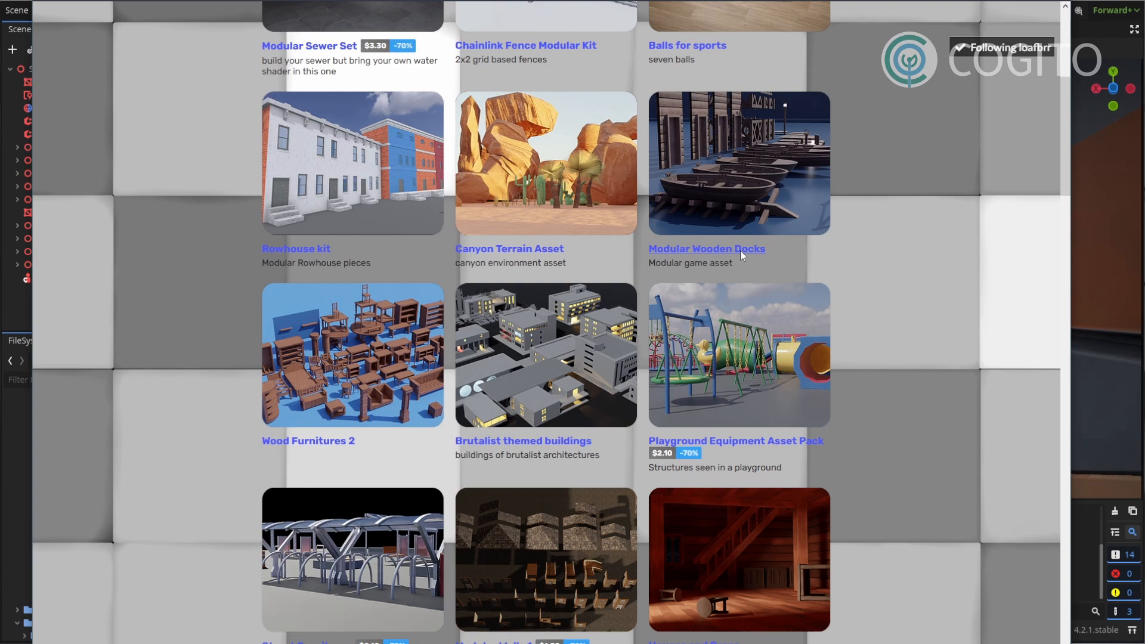
scroll("down", 3)
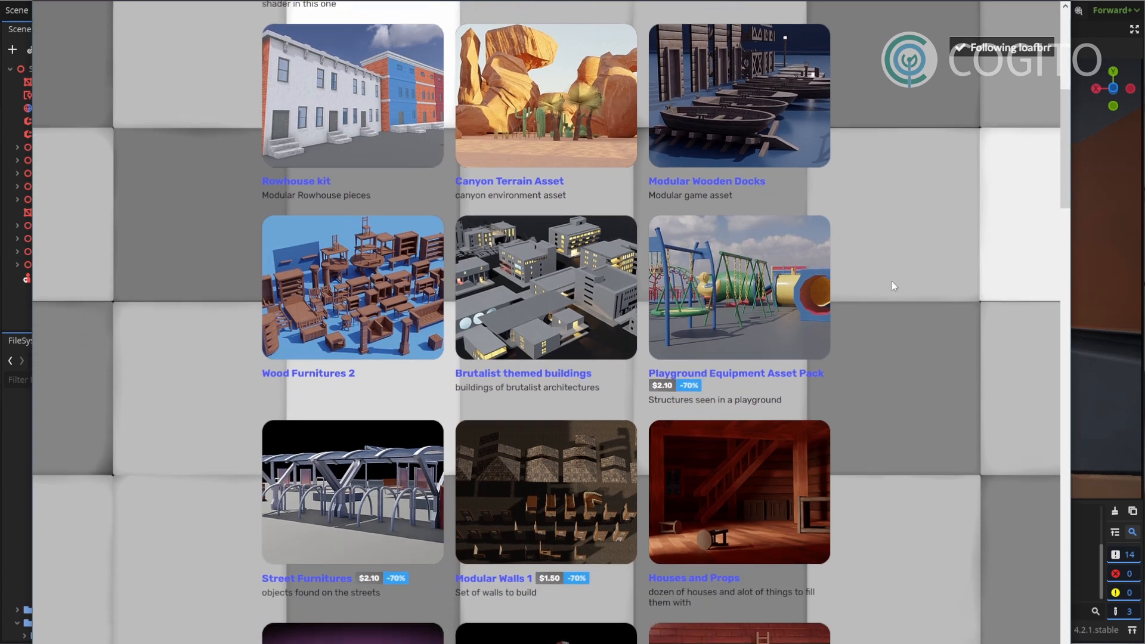
scroll("up", 3)
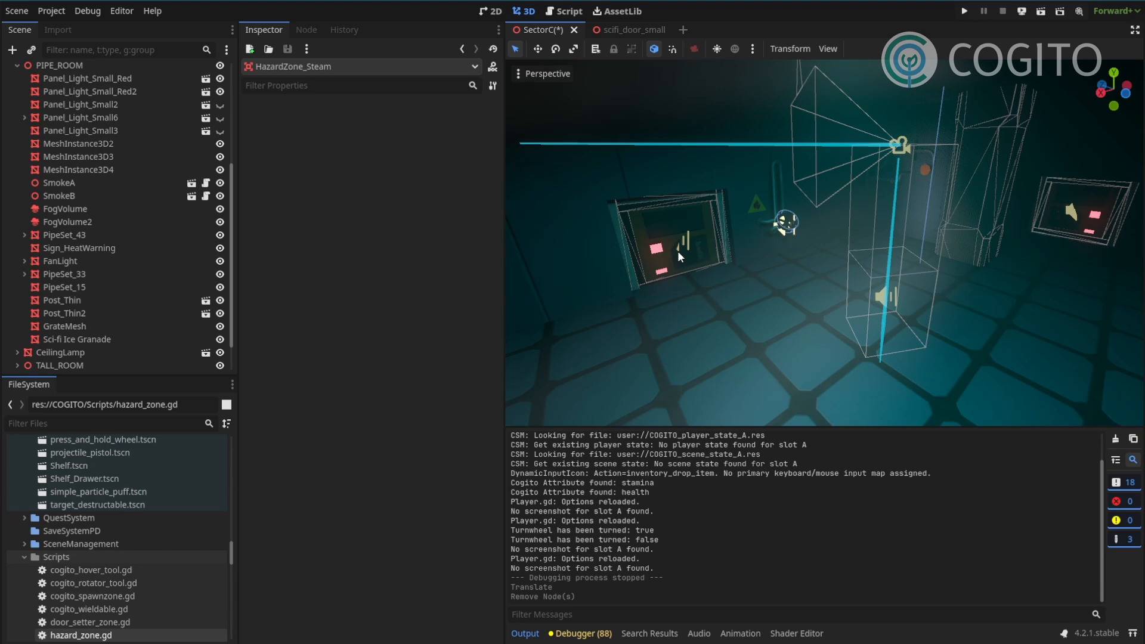
mouse_move(722, 252)
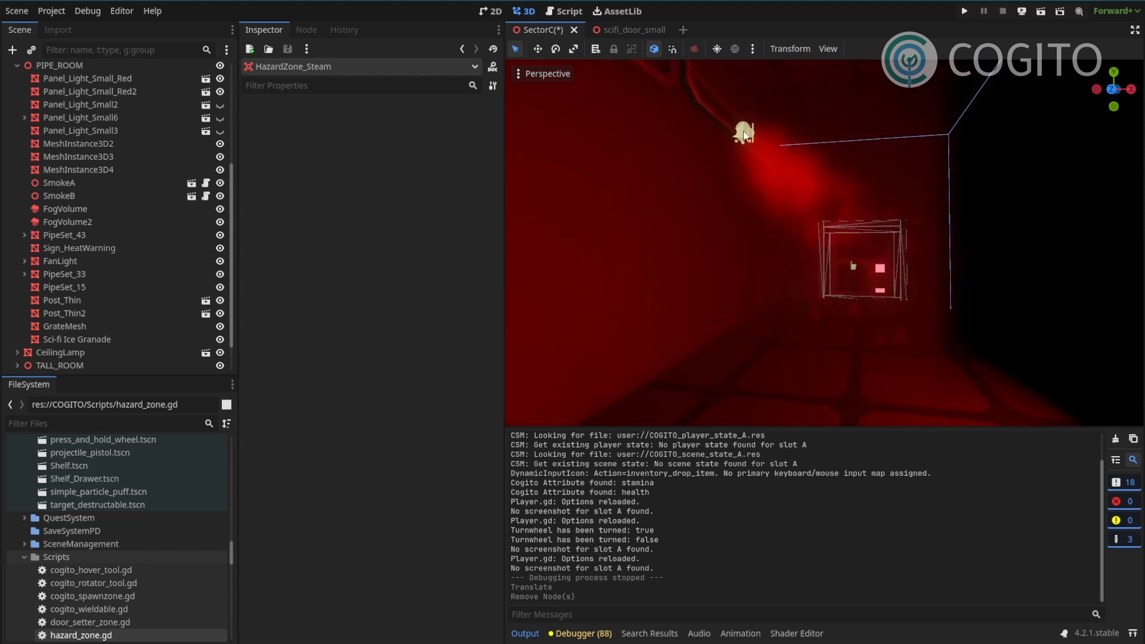
mouse_move(780, 150)
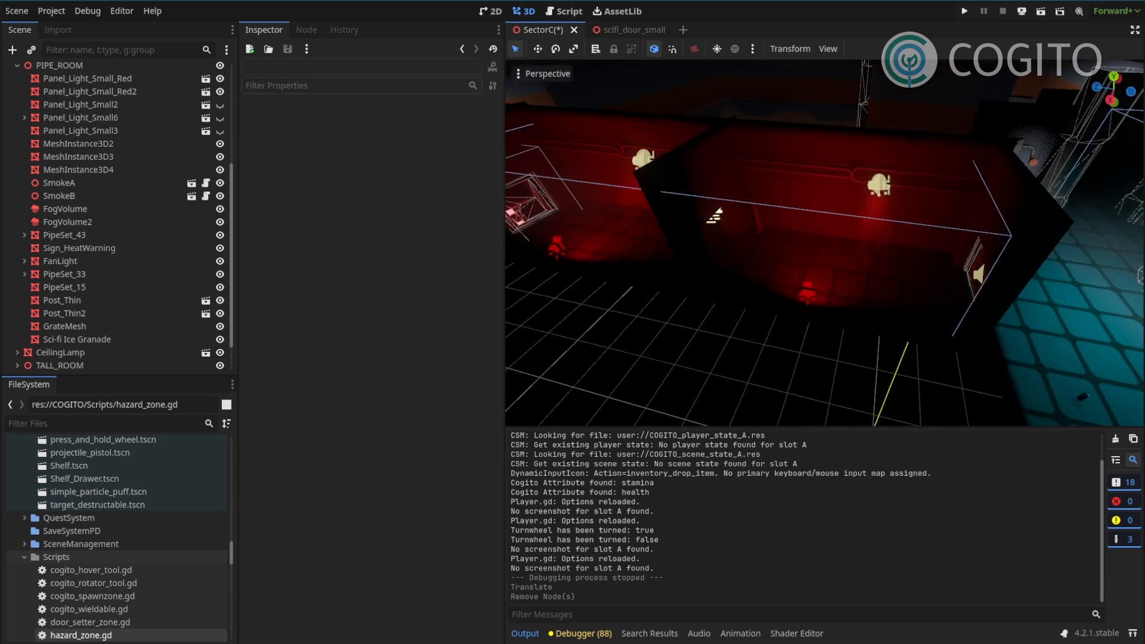
left_click(59, 64)
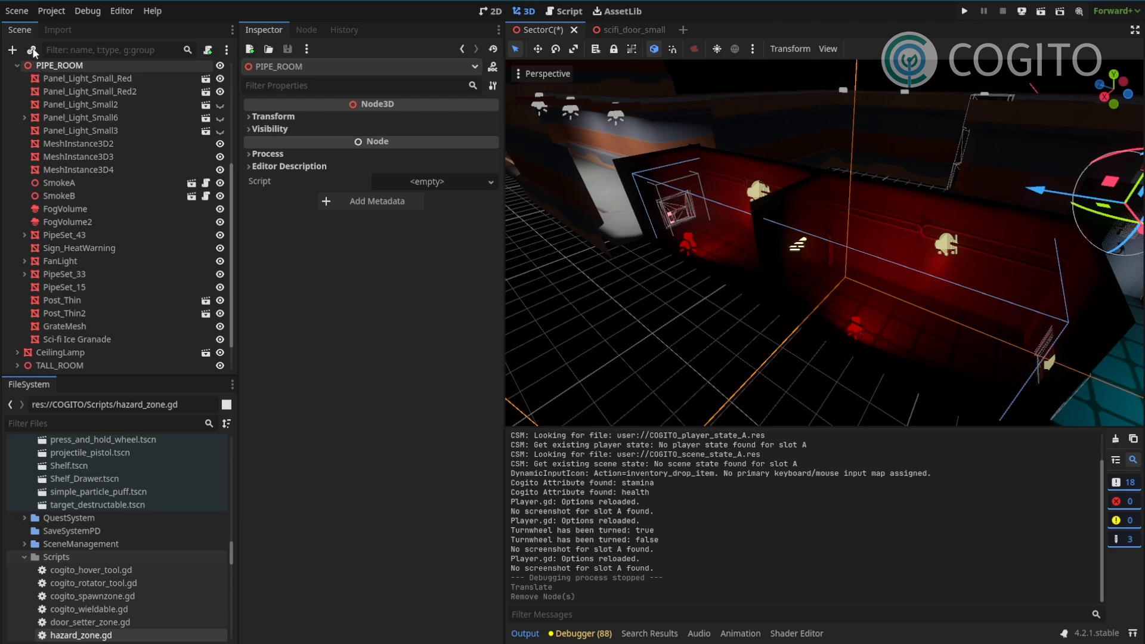
Step: Instance HazardZone.tscn under PIPE_ROOM via the 'hazard' search and select its Label3D child
left_click(32, 50)
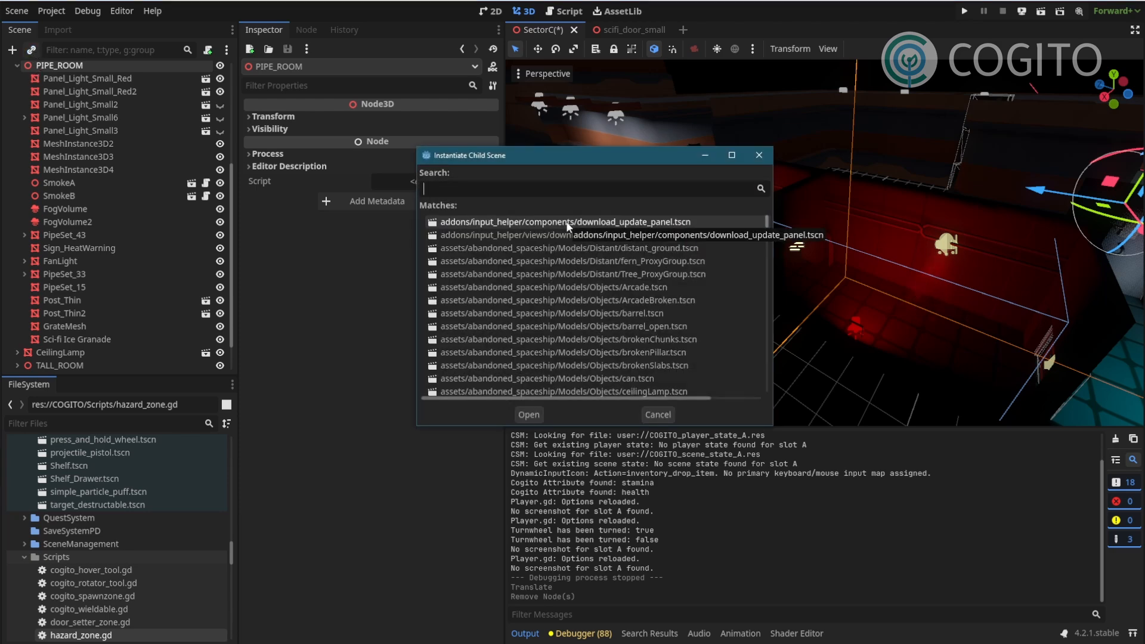
type("hazard")
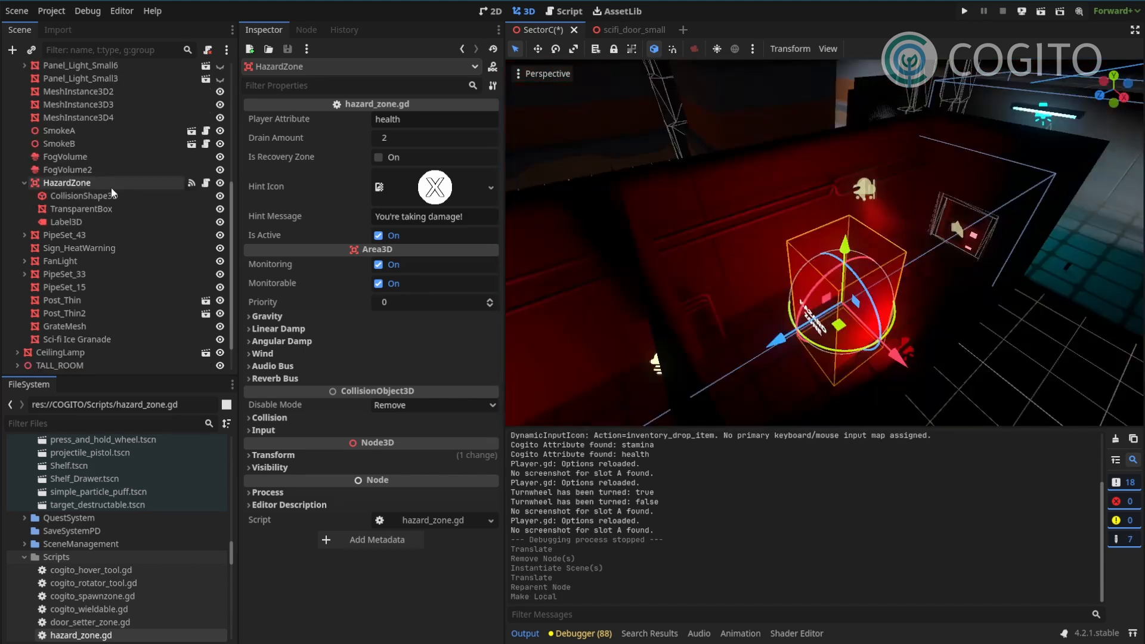
left_click(67, 222)
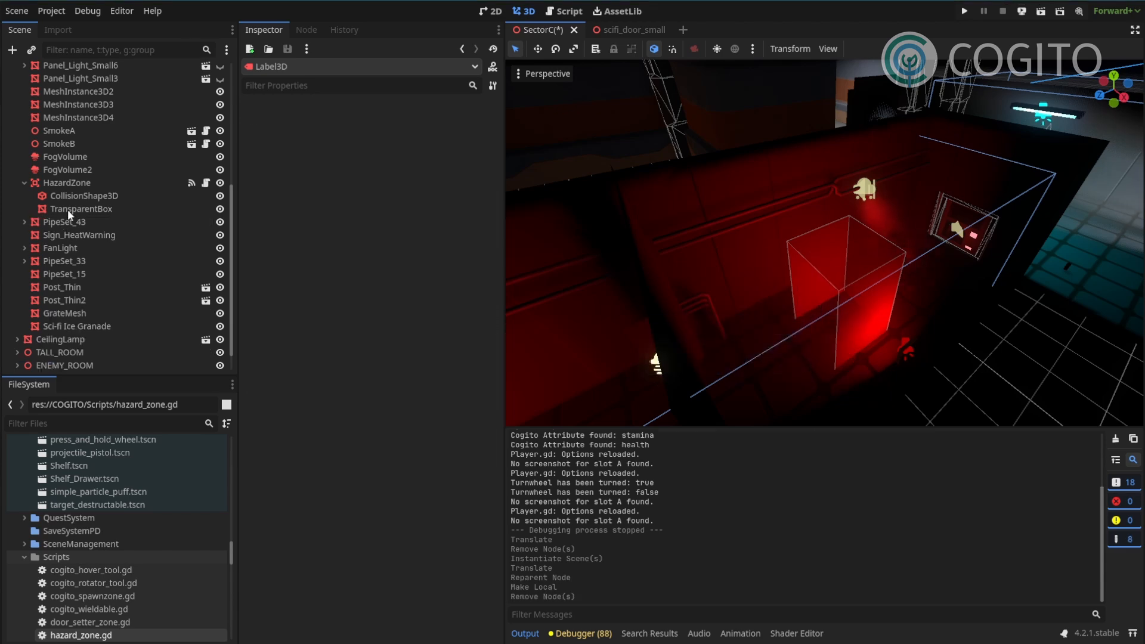
Step: Delete the HazardZone's TransparentBox child, confirming the removal
left_click(81, 209)
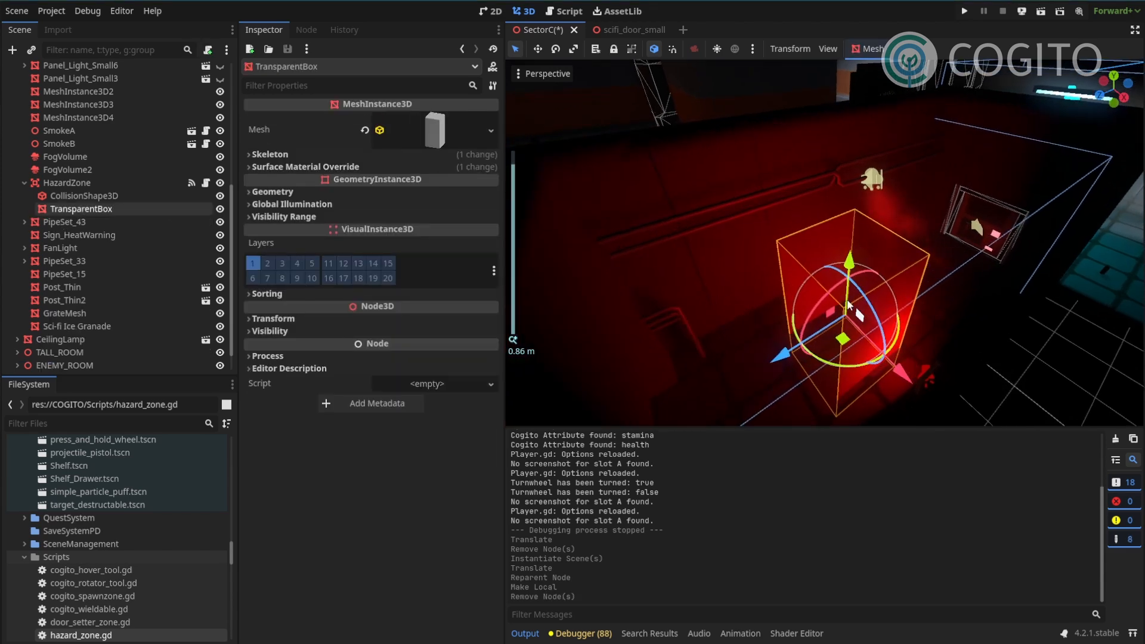
key("Delete")
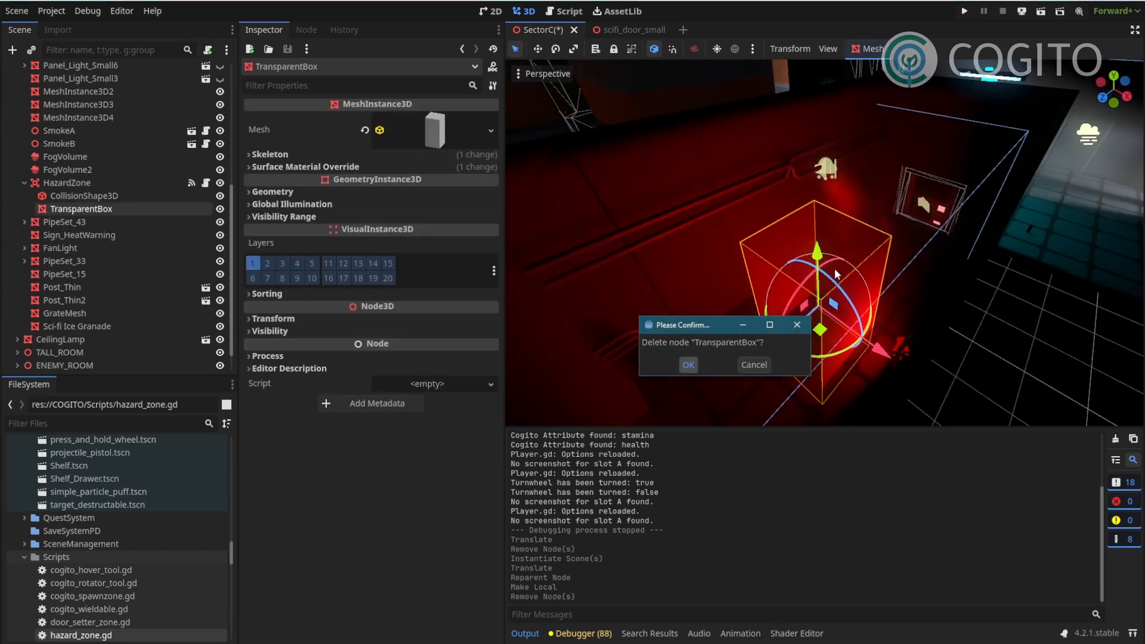
left_click(687, 365)
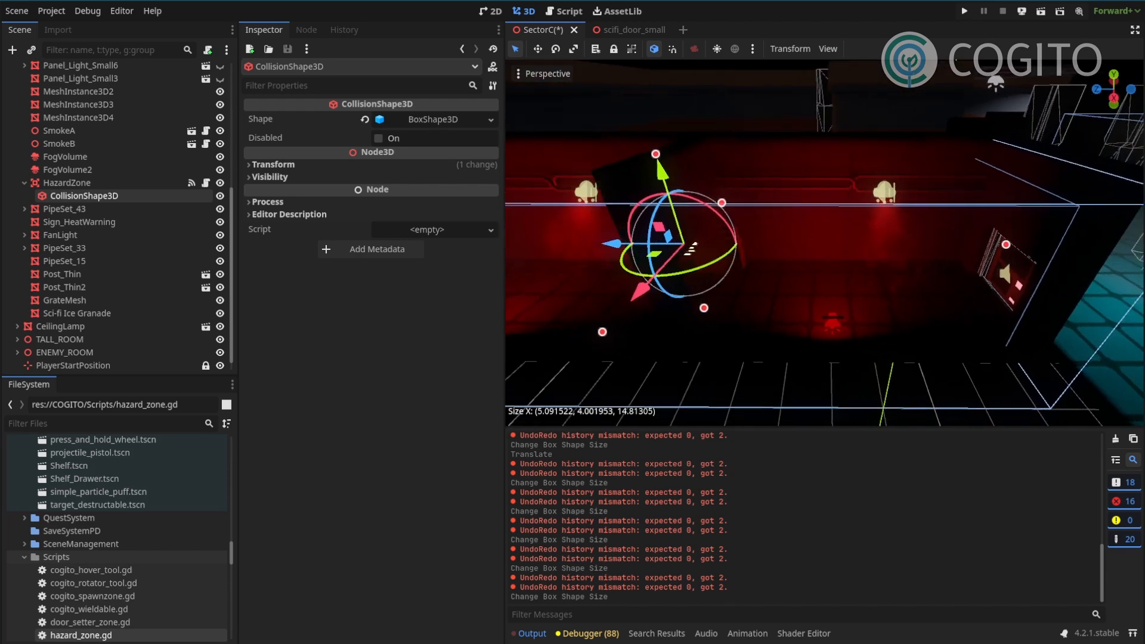
Step: Select the HazardZone node after fitting its collision box to the corridor
left_click(67, 183)
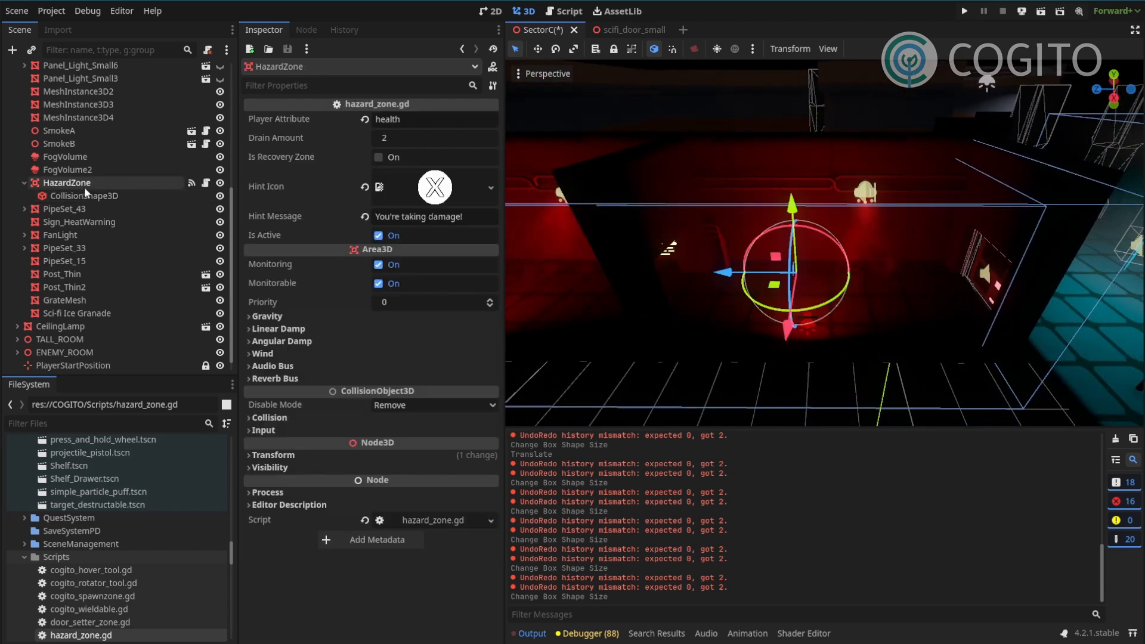
mouse_move(67, 183)
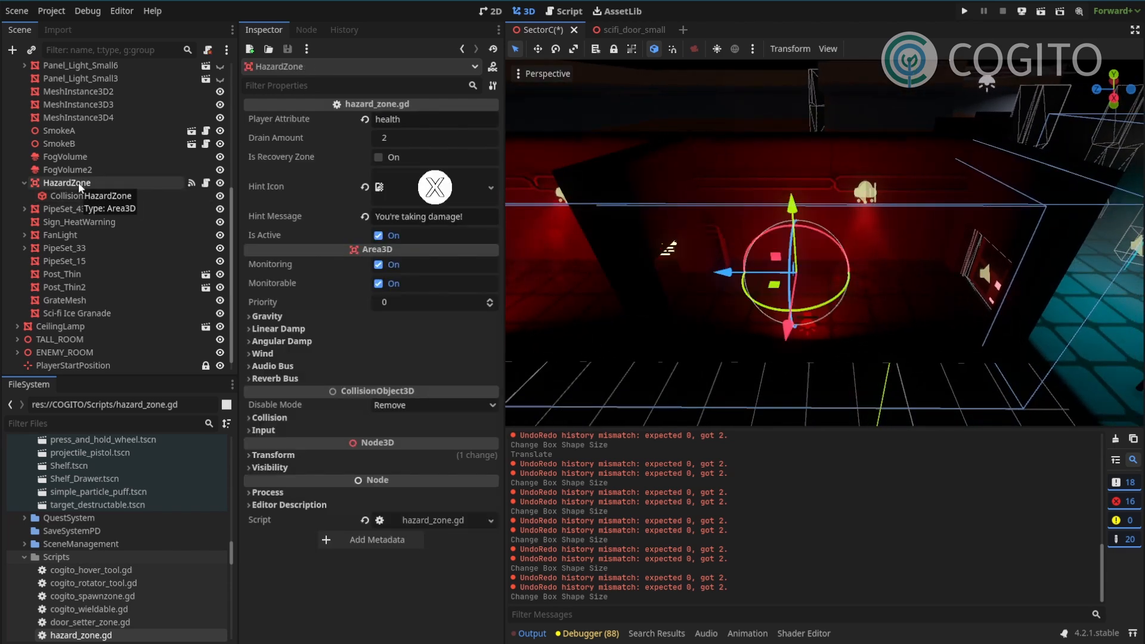
mouse_move(327, 123)
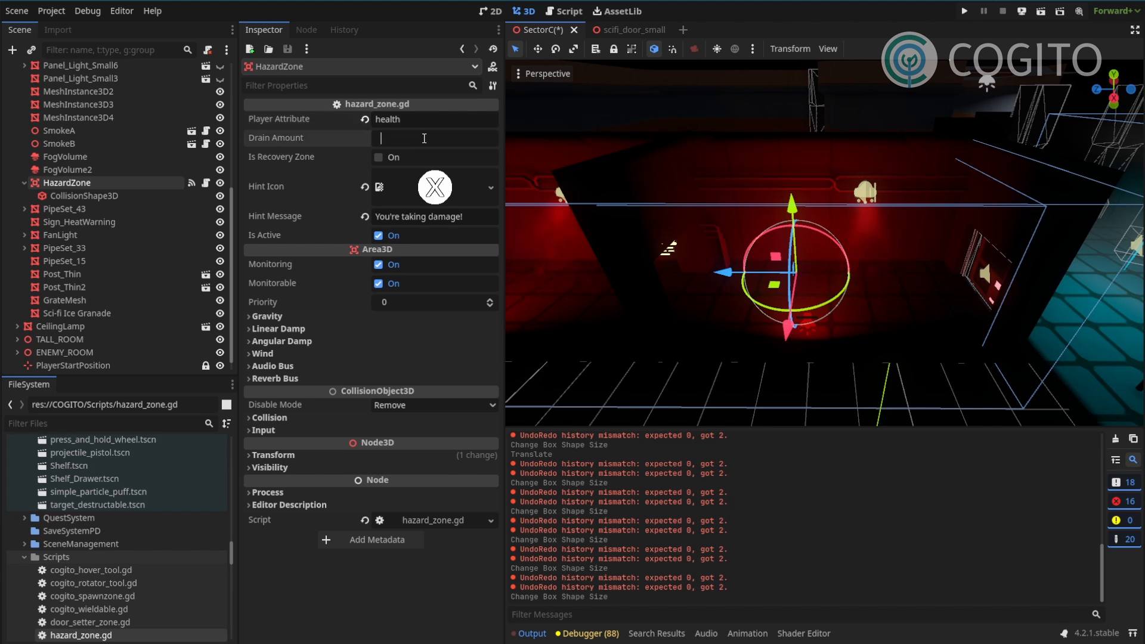
Step: Set the HazardZone's Drain Amount to 15
type("15")
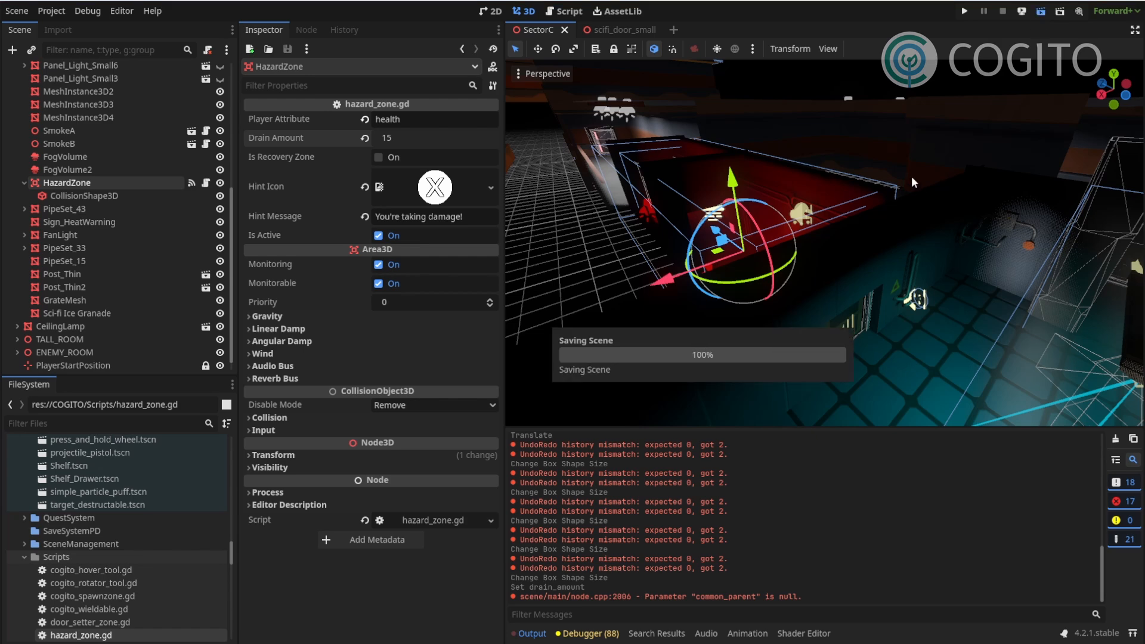
left_click(963, 11)
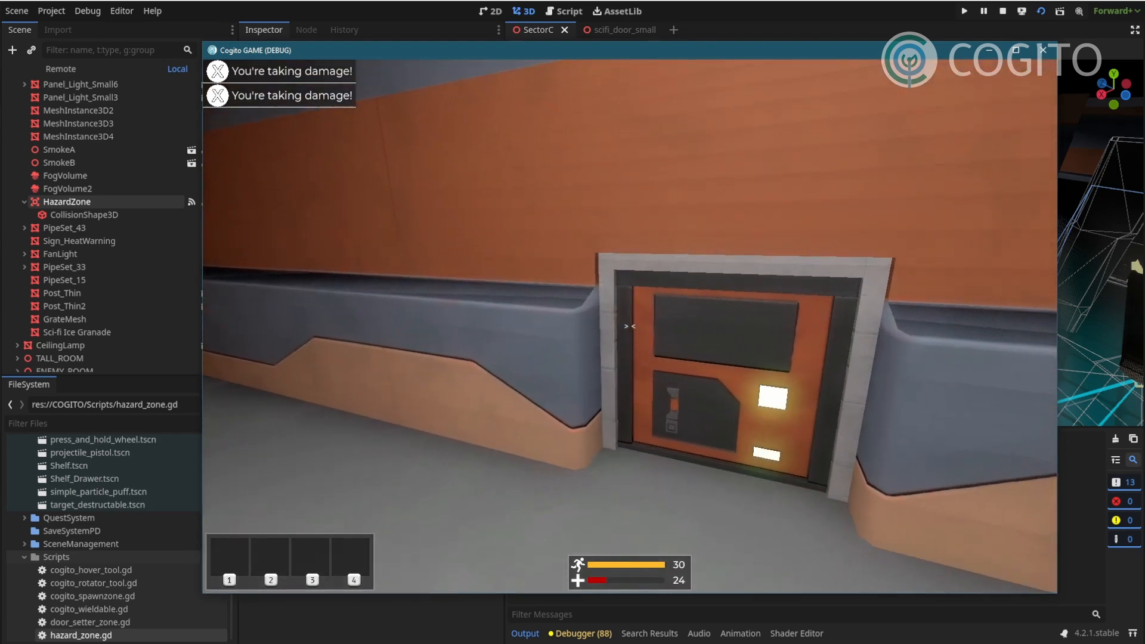
left_click(1003, 10)
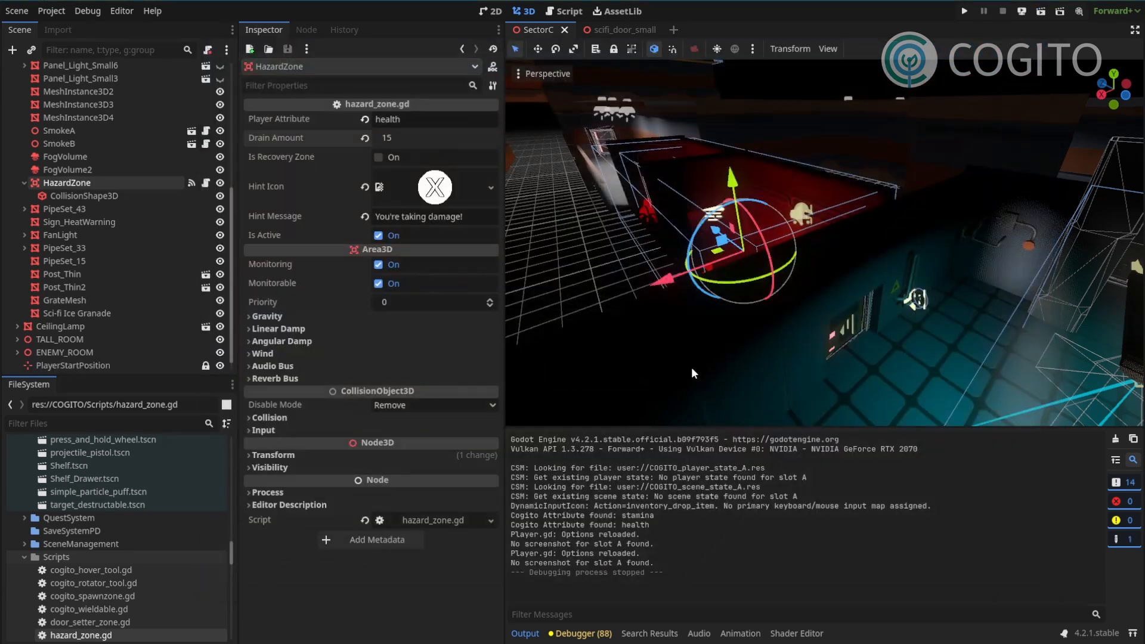
mouse_move(672, 233)
type("3")
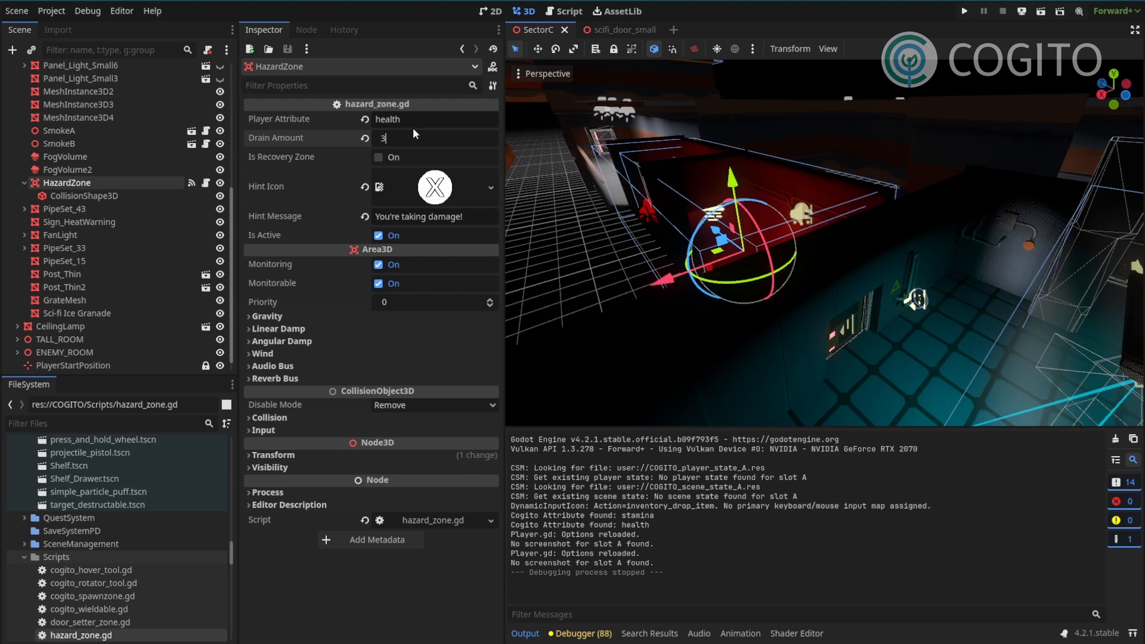
Step: Change Drain Amount to 30 and run the game to test the stronger drain
type("0")
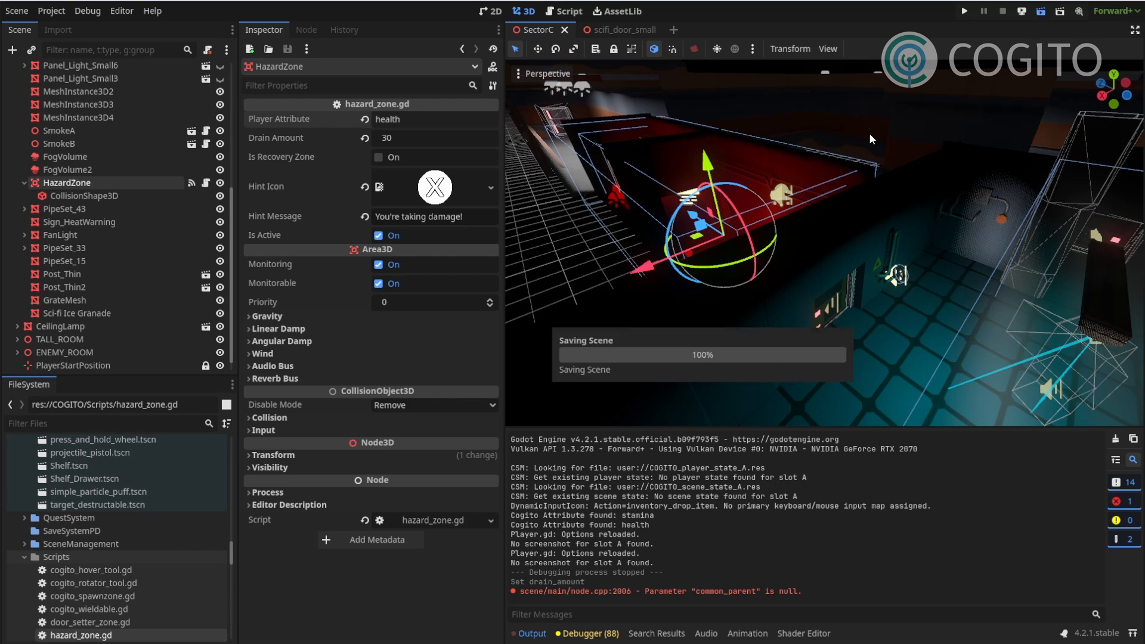
left_click(963, 11)
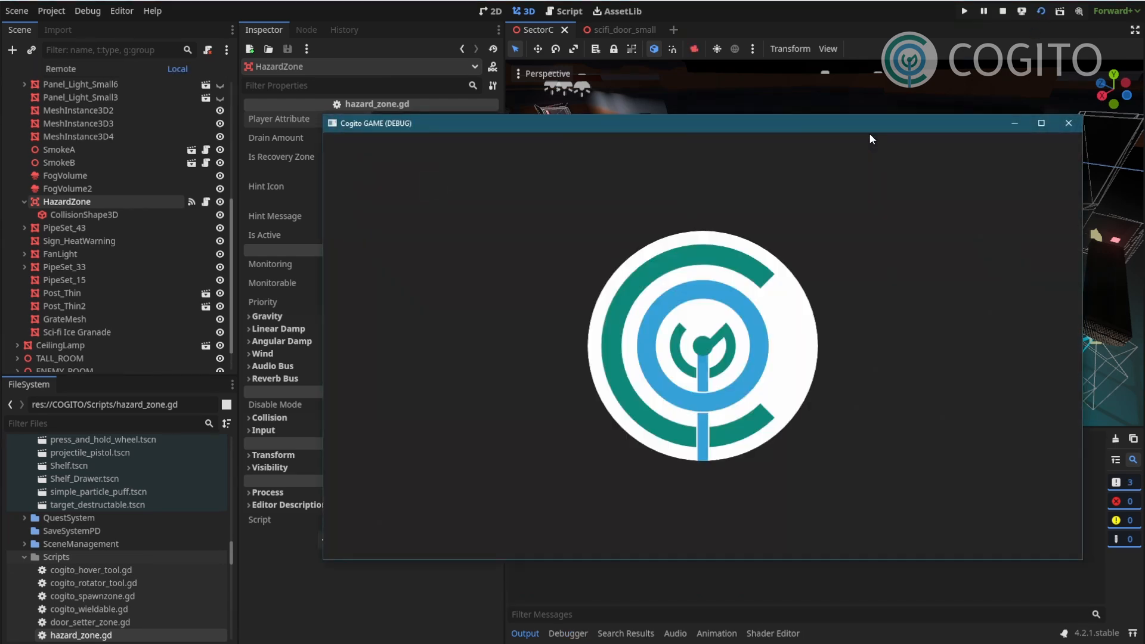